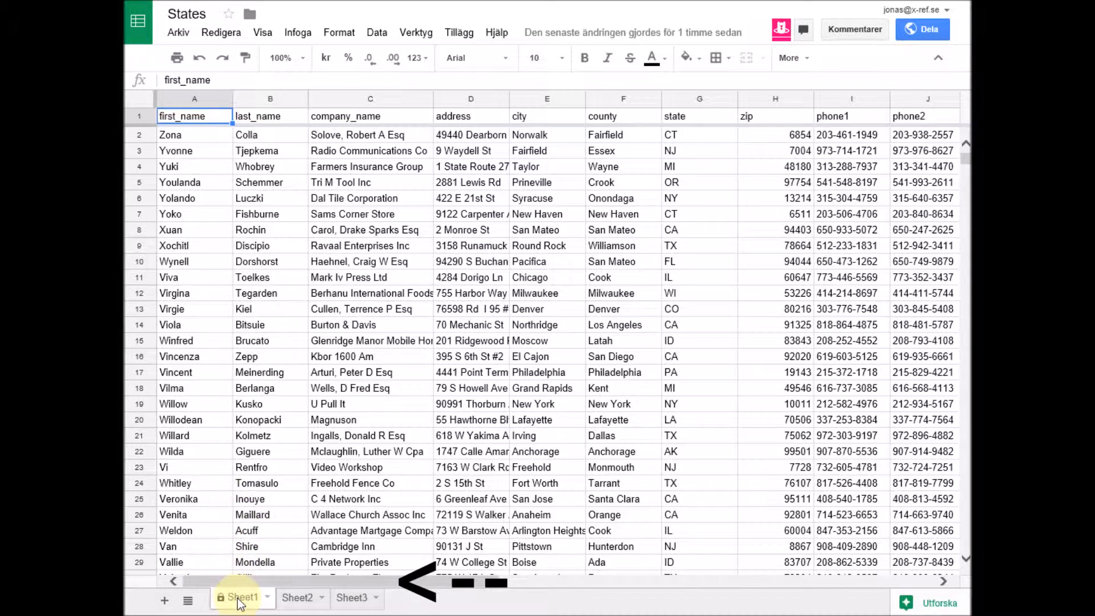
mouse_move(297, 597)
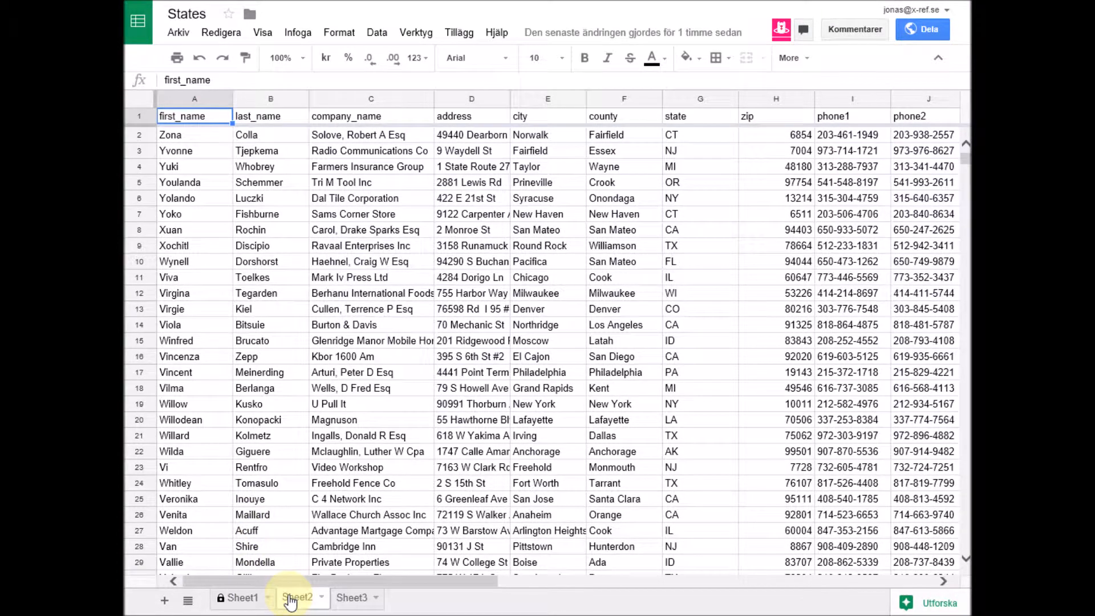
- Check sheet 2 and the multi-sheet forms, then search 's' on sheet 1 (32 hits)
left_click(352, 597)
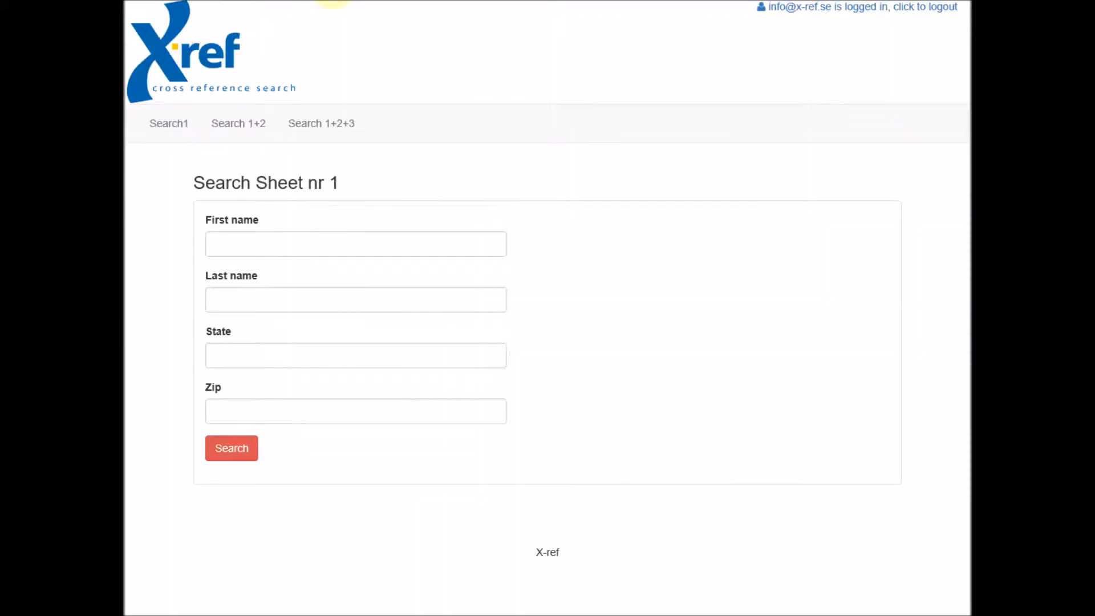
mouse_move(309, 216)
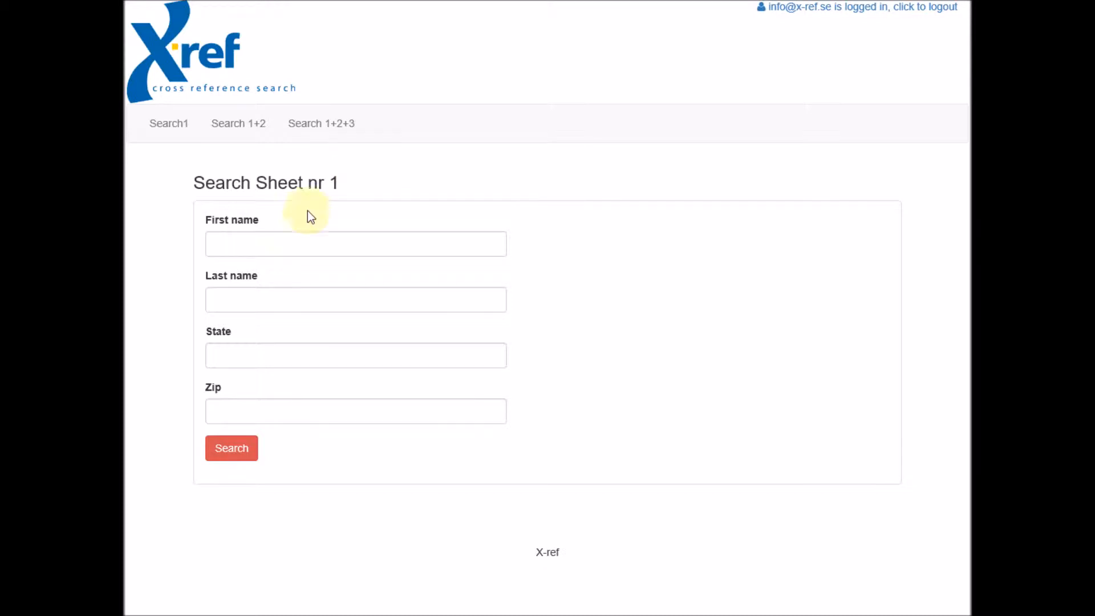
mouse_move(244, 236)
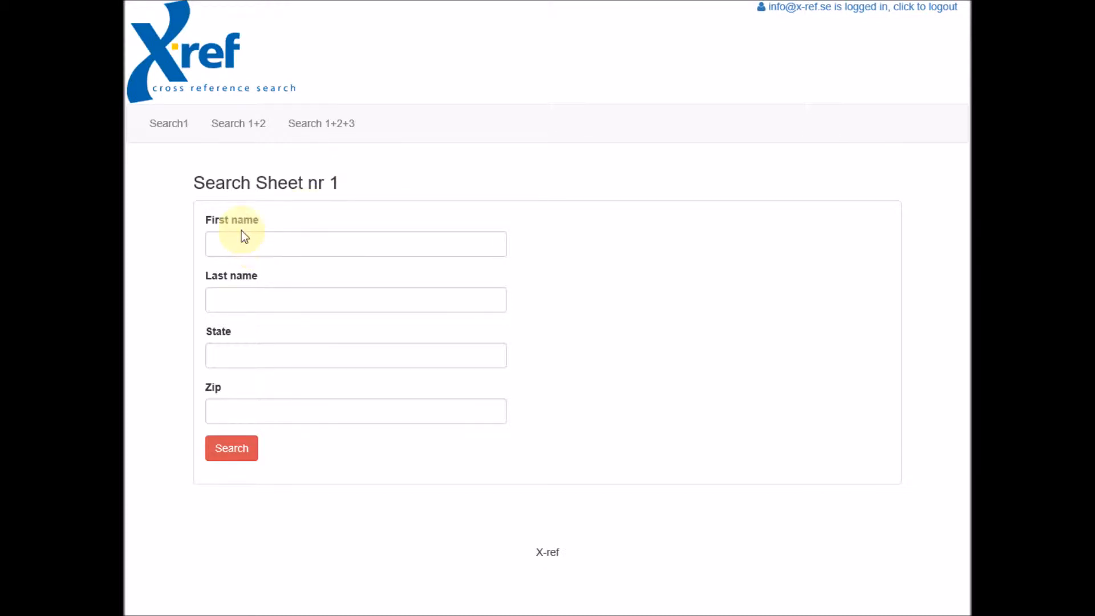
mouse_move(269, 149)
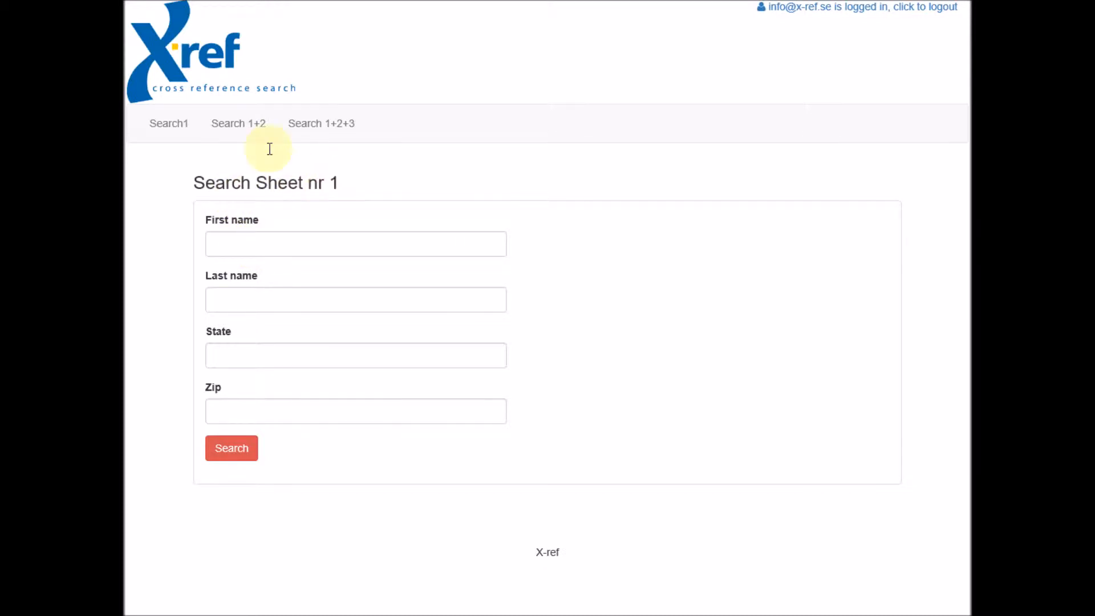
left_click(238, 123)
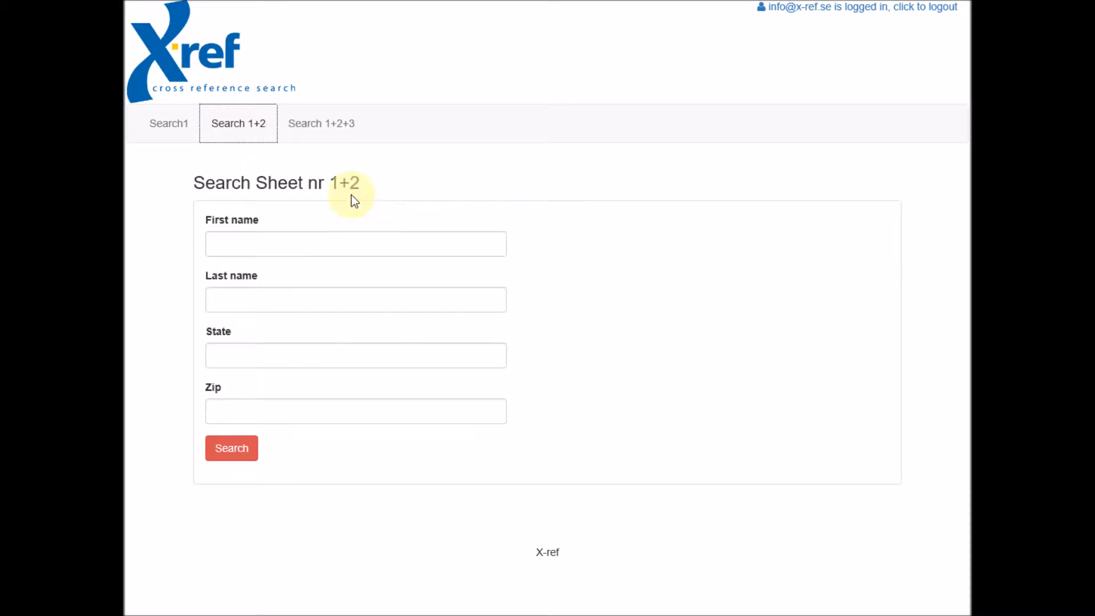
mouse_move(335, 187)
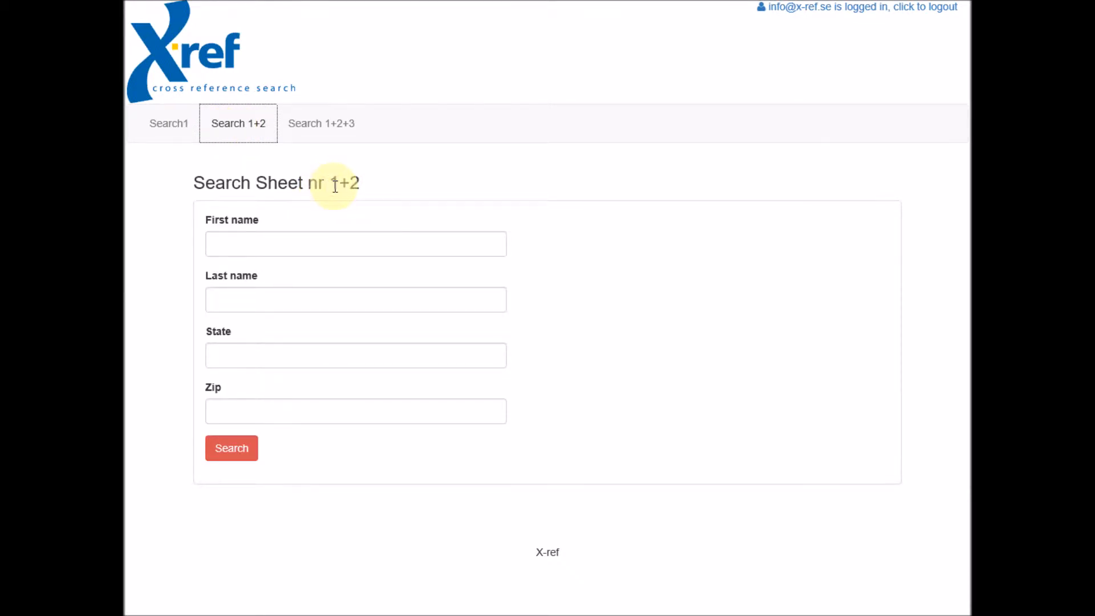
left_click(321, 123)
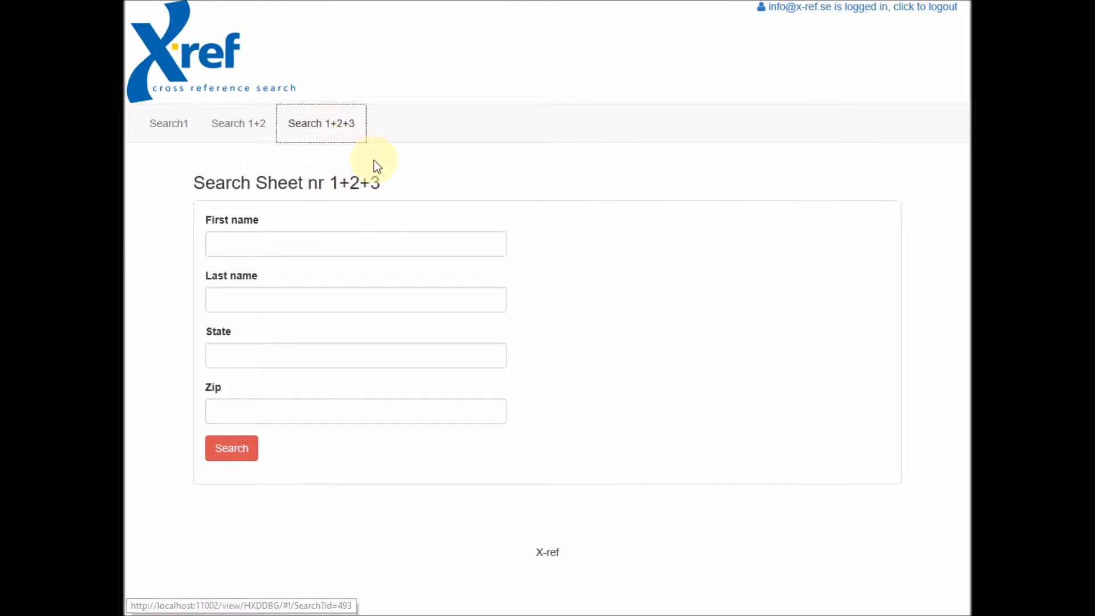
mouse_move(428, 215)
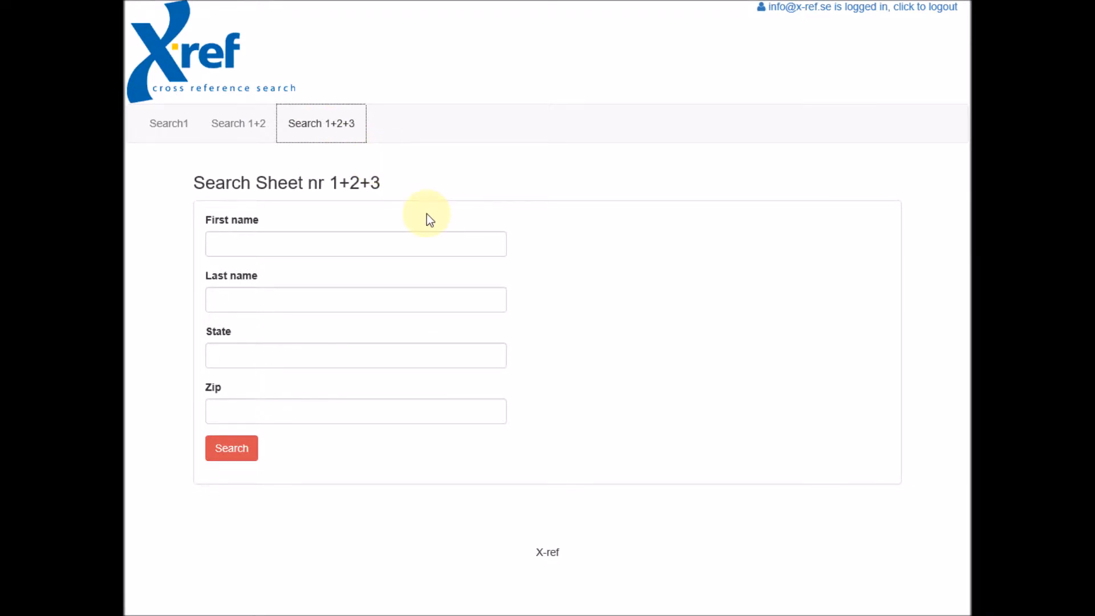
mouse_move(255, 172)
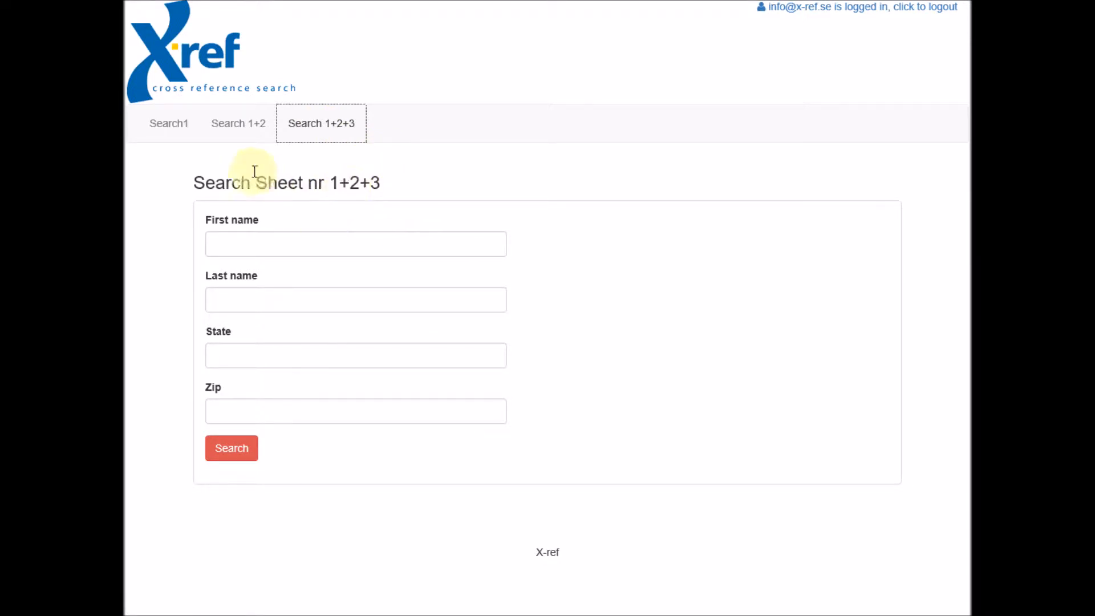
left_click(168, 123)
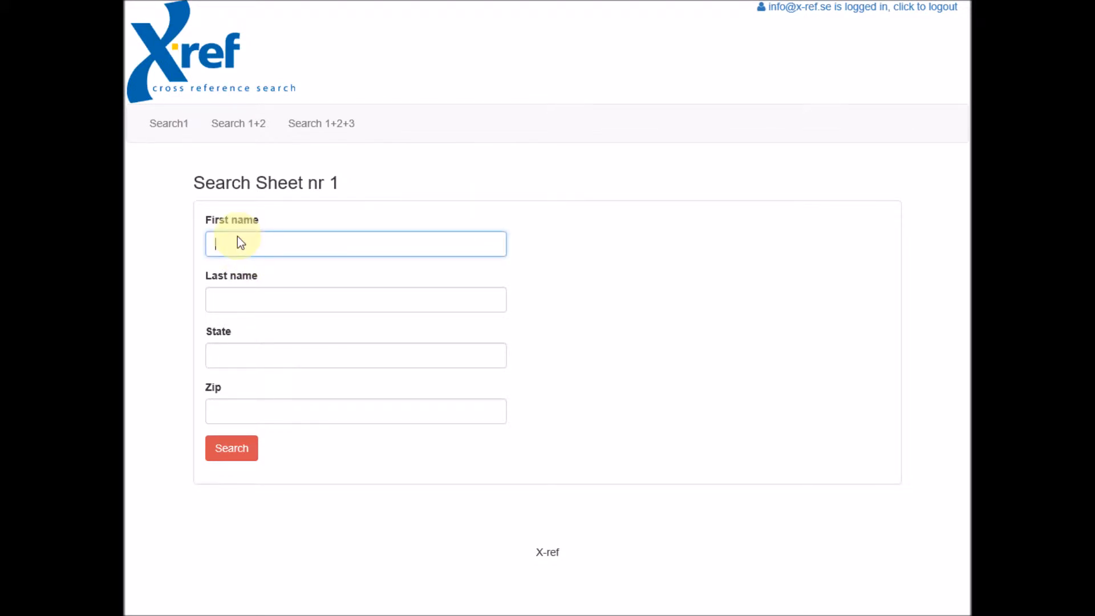
left_click(231, 447)
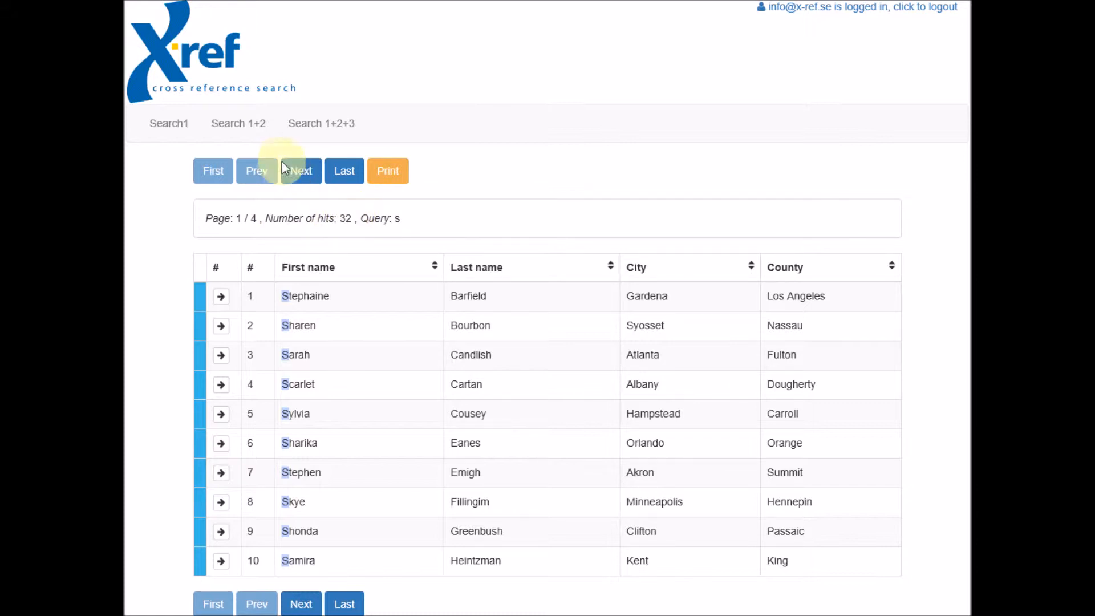
- Search first names for 's' in the Search 1+2 form, returning 64 hits
left_click(239, 123)
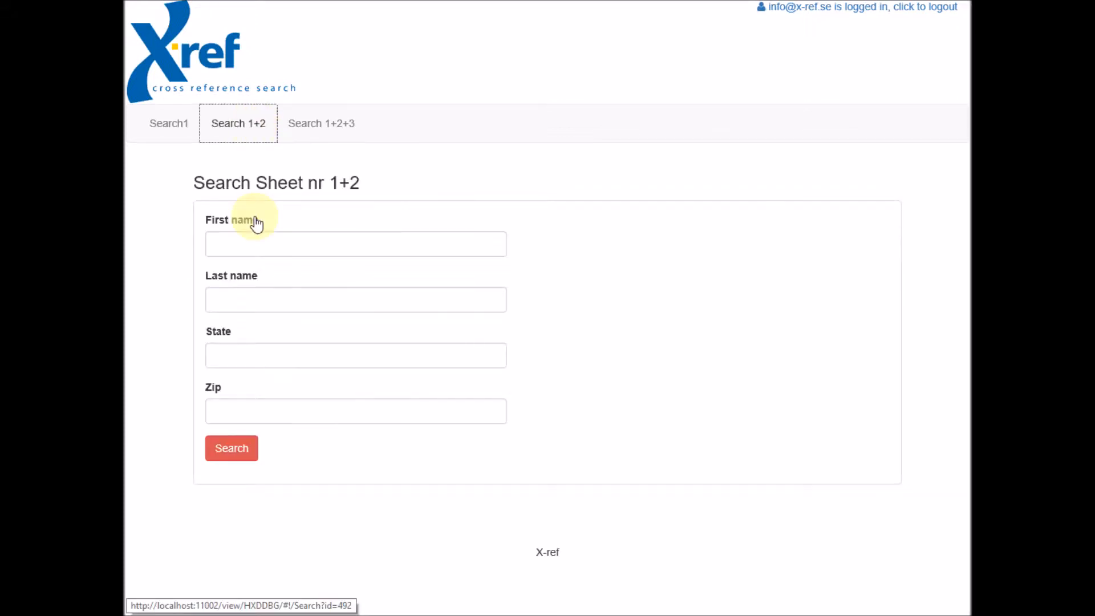
left_click(356, 244)
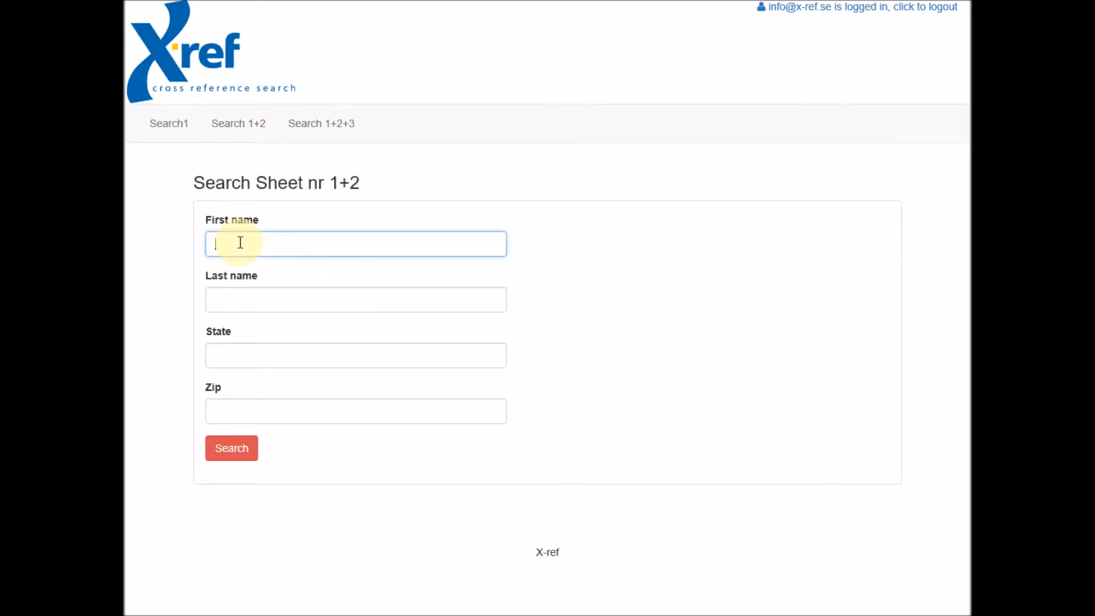
left_click(231, 447)
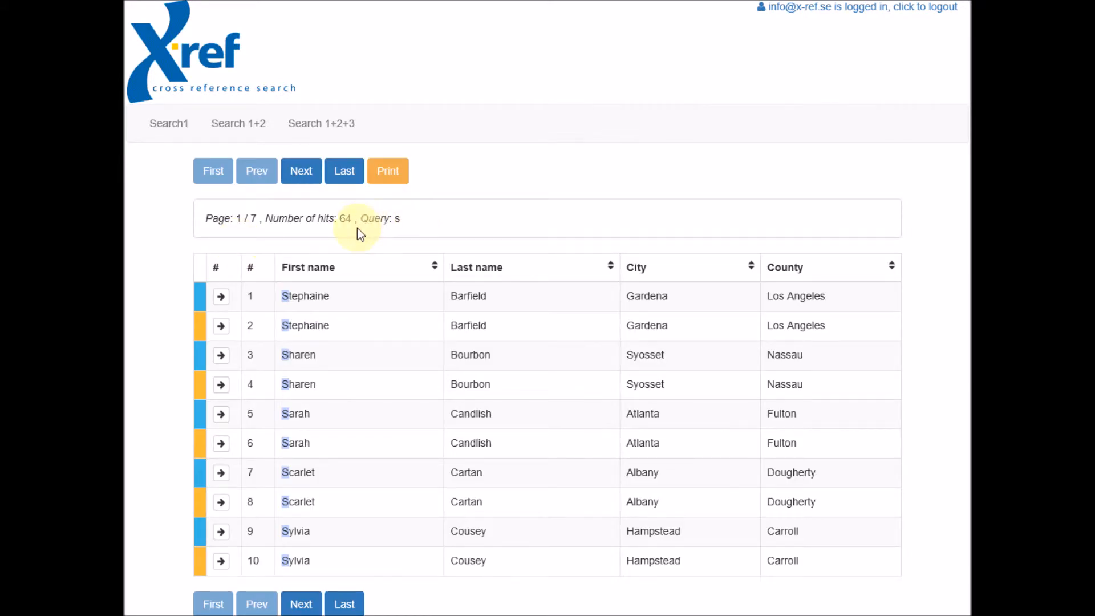
mouse_move(380, 218)
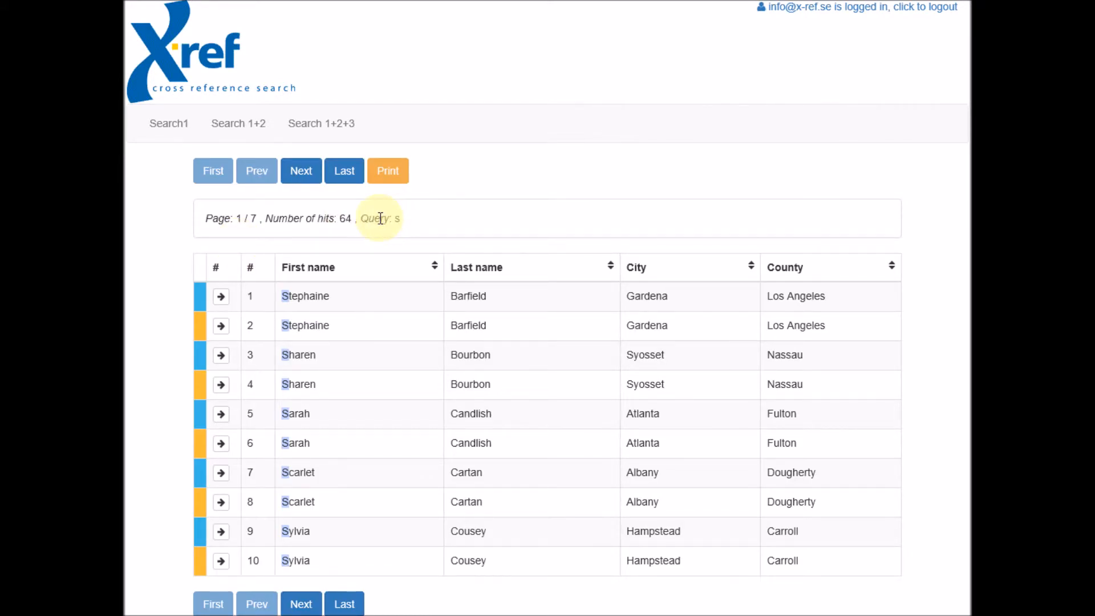
mouse_move(195, 313)
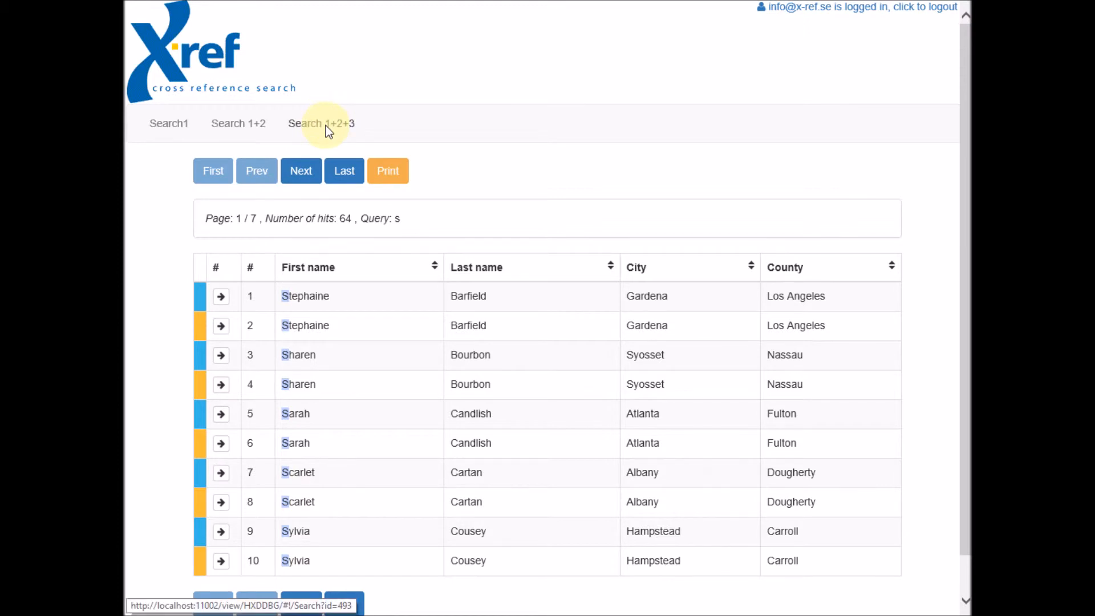
- Search first name 's' in the Search 1+2+3 form, returning 96 hits over 10 pages
left_click(320, 123)
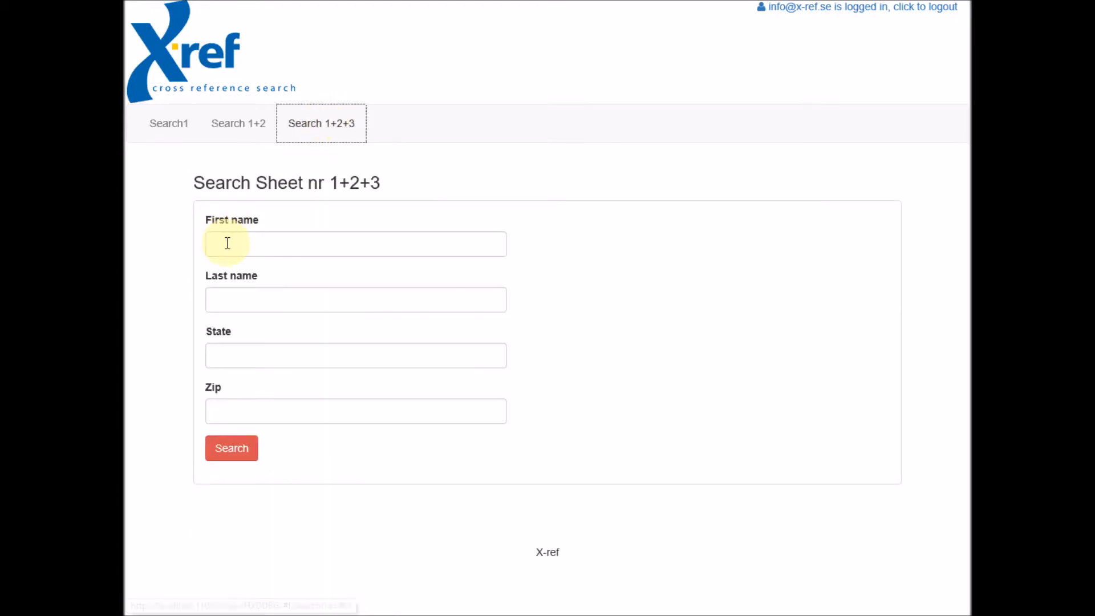
left_click(356, 243)
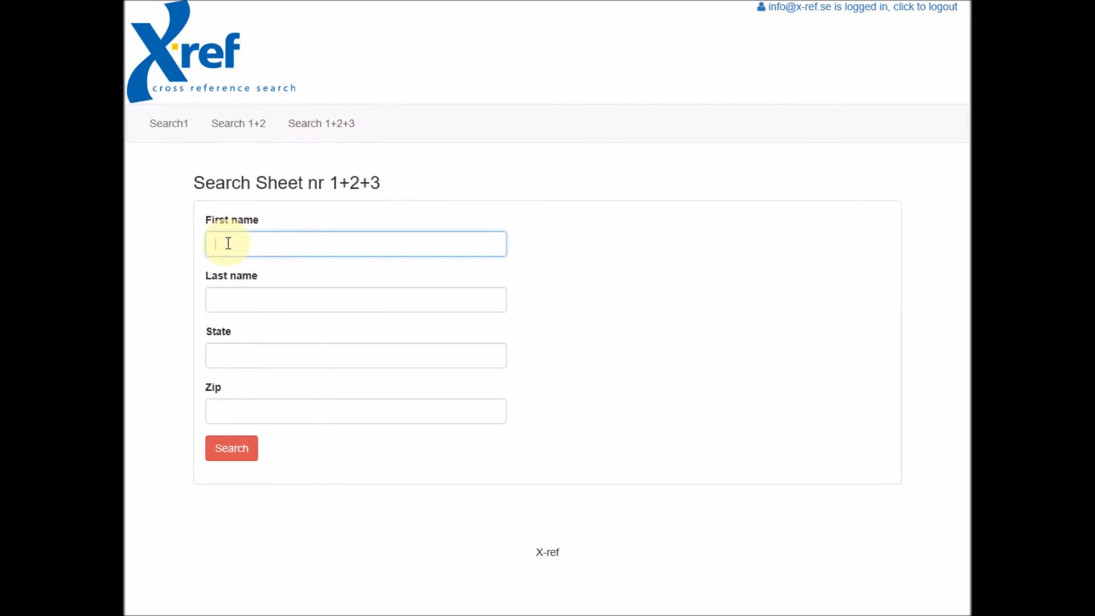
type("s")
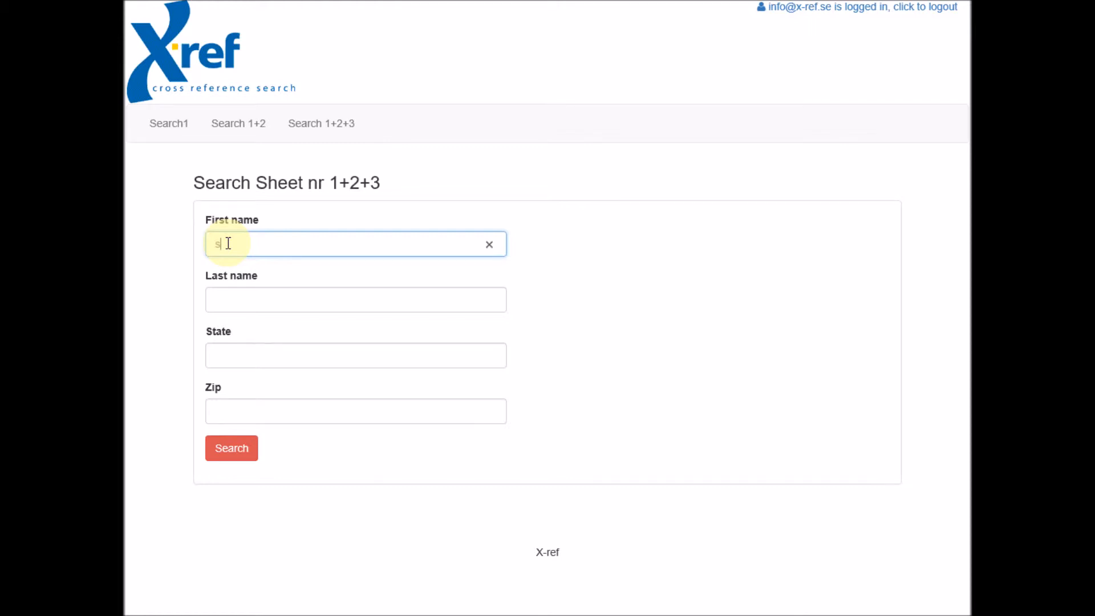
left_click(231, 448)
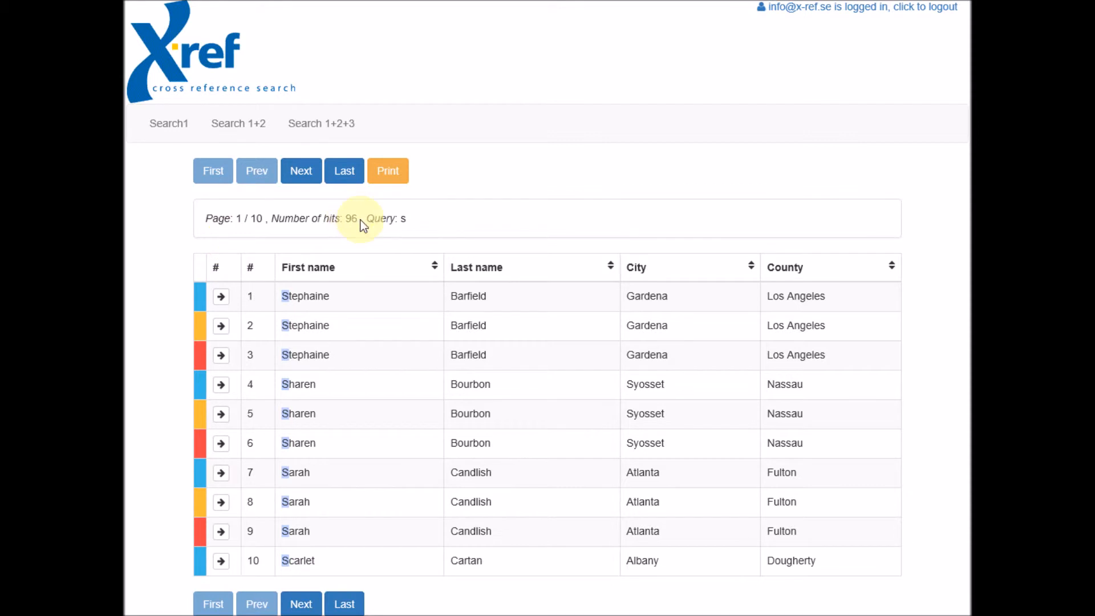
mouse_move(629, 68)
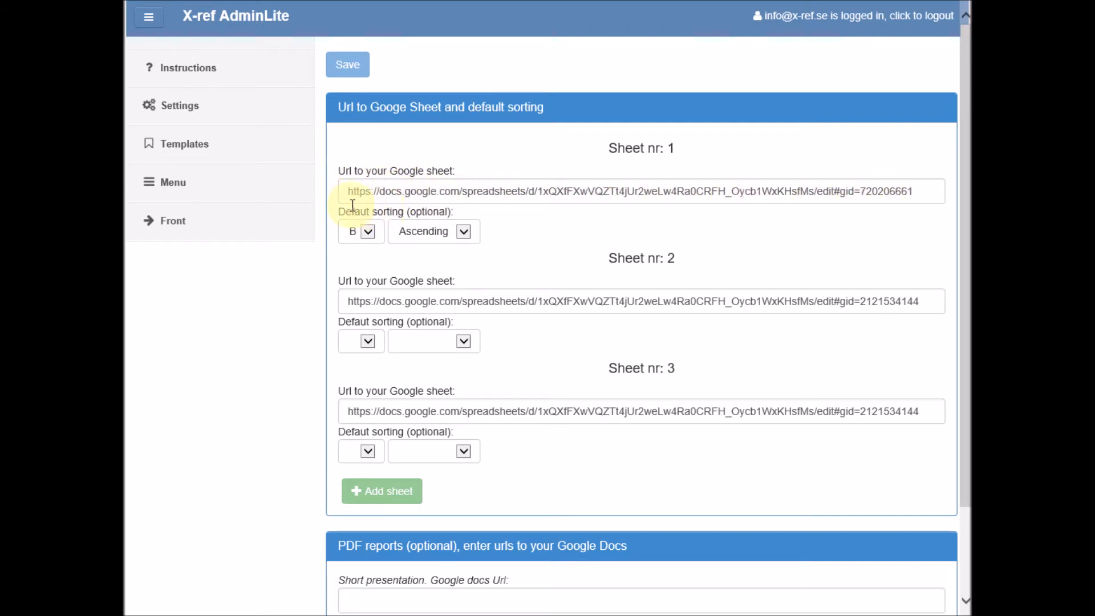
mouse_move(449, 367)
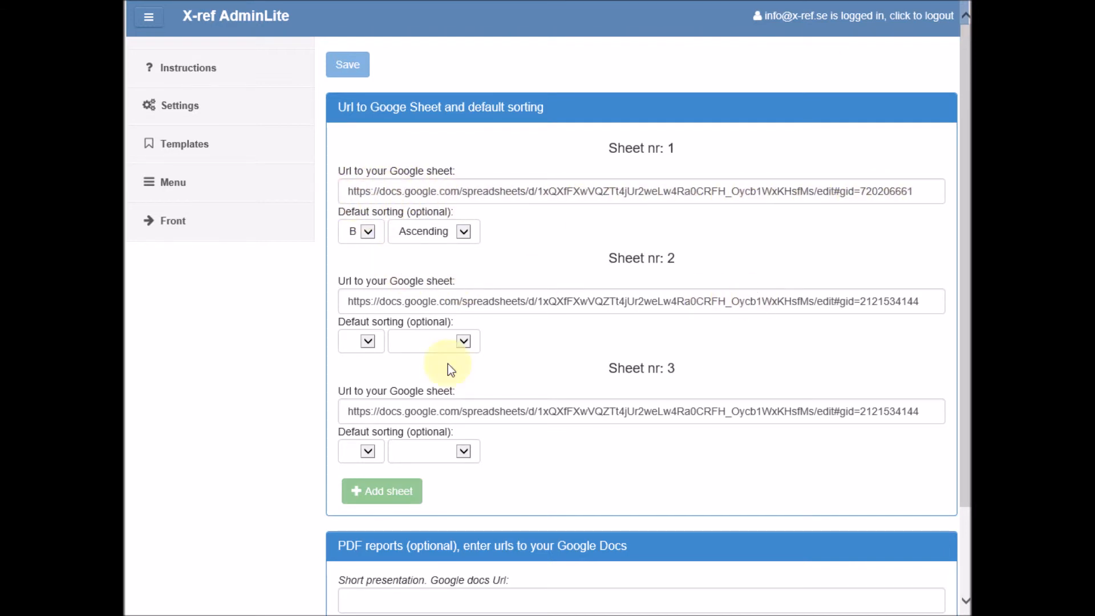
mouse_move(594, 411)
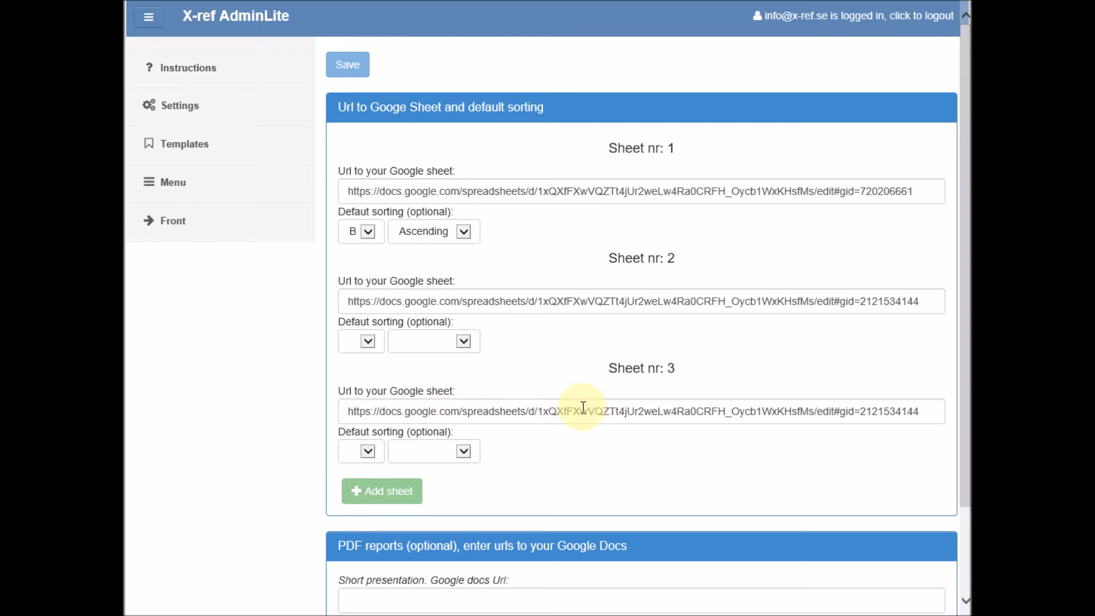
mouse_move(545, 402)
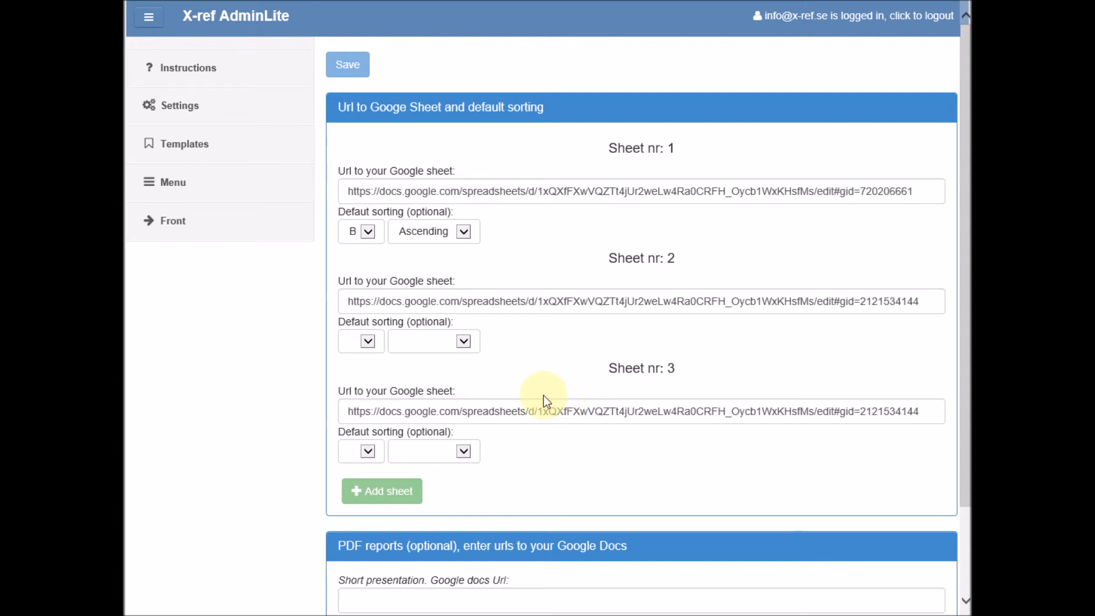
- Open the list of search form nodes beside the three sheet URL settings
left_click(172, 182)
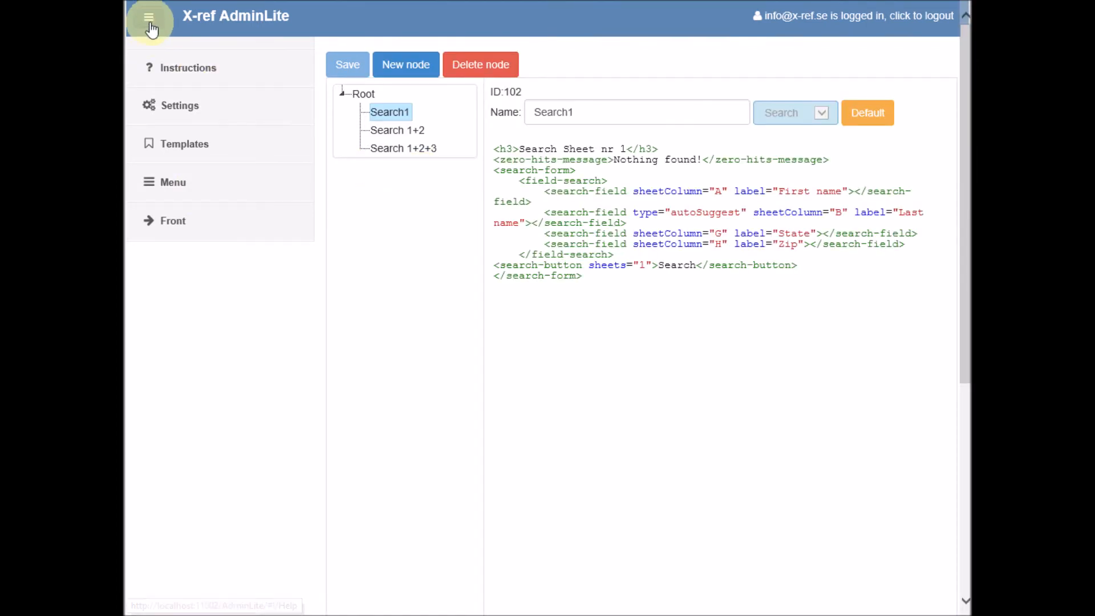
- Collapse the sidebar and view the Search 1+2 and Search 1+2+3 node sheets attributes
left_click(148, 16)
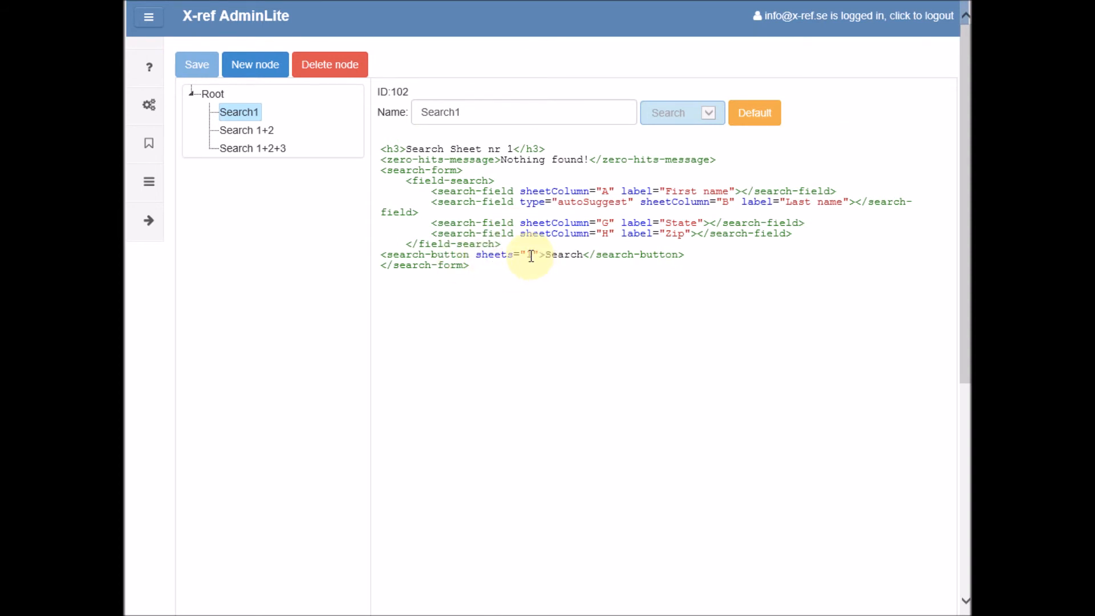
left_click(246, 130)
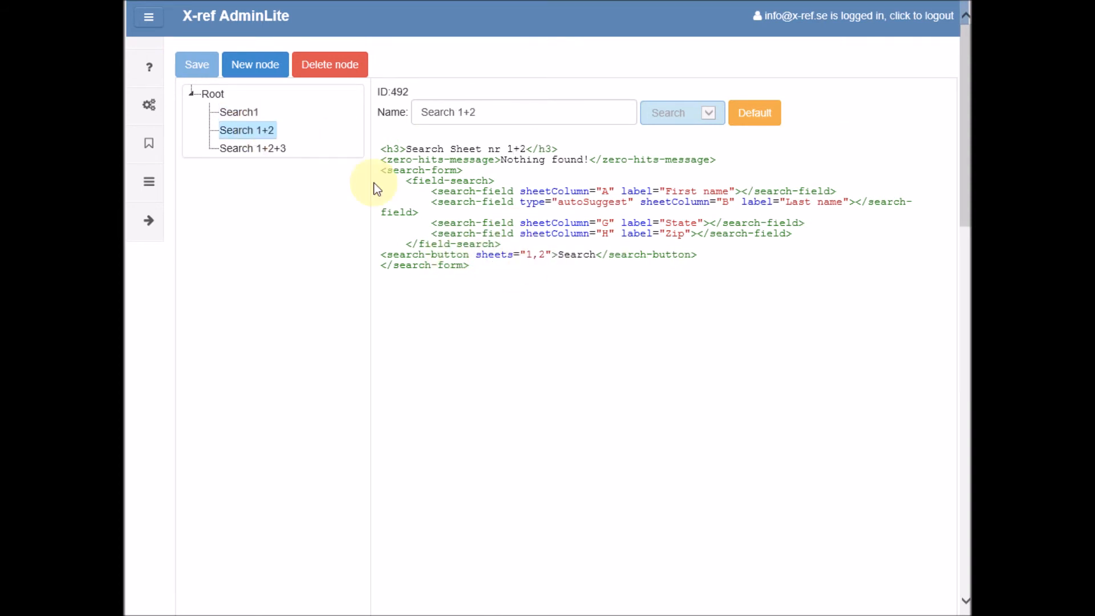
mouse_move(358, 195)
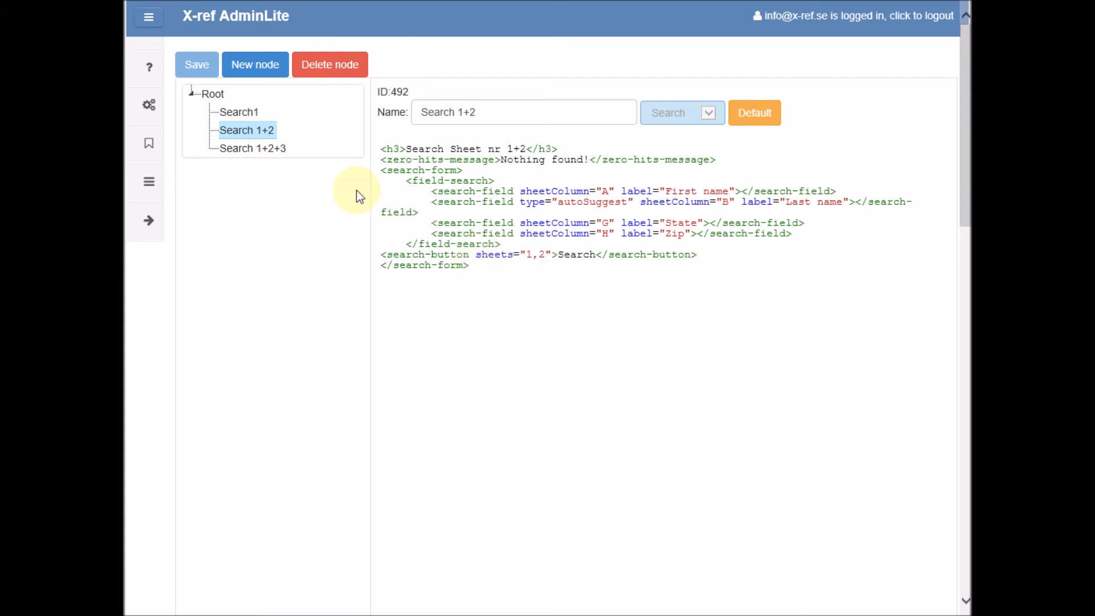
left_click(252, 148)
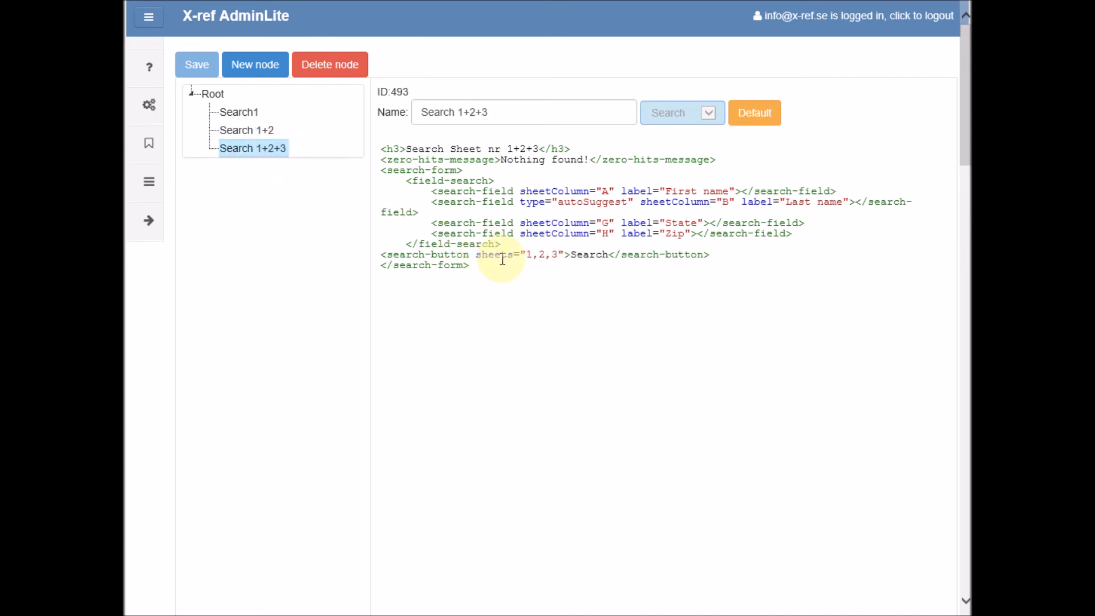
mouse_move(478, 252)
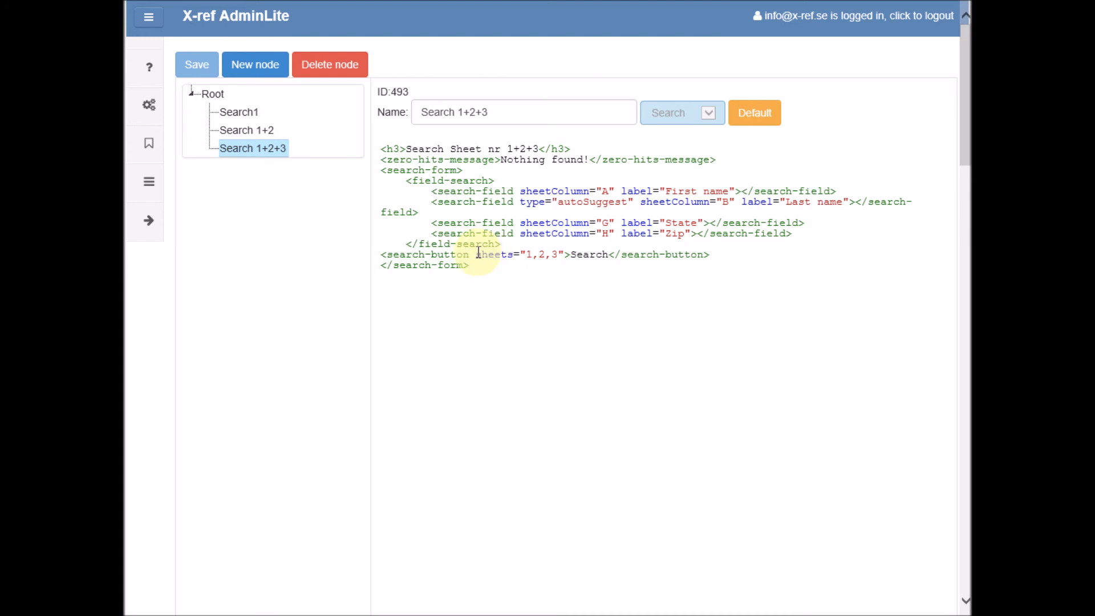